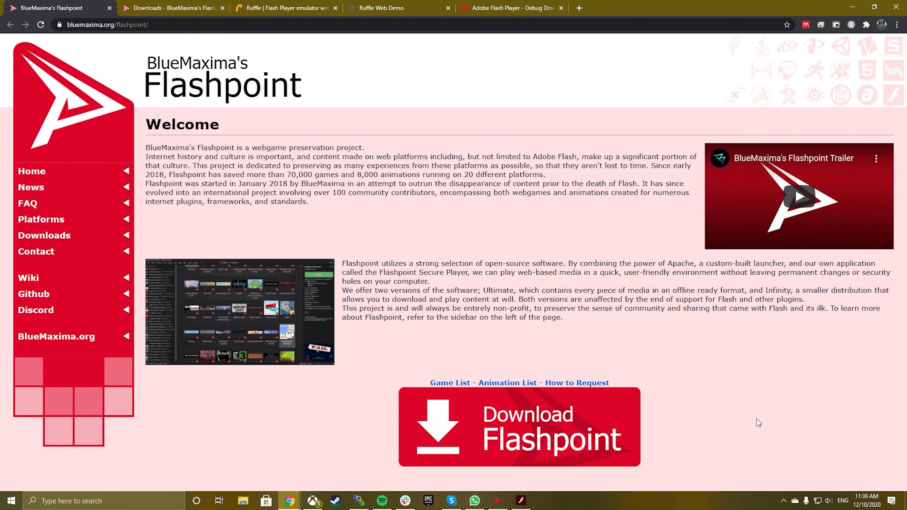
{"action": "mouse_move", "coordinate": [753, 414]}
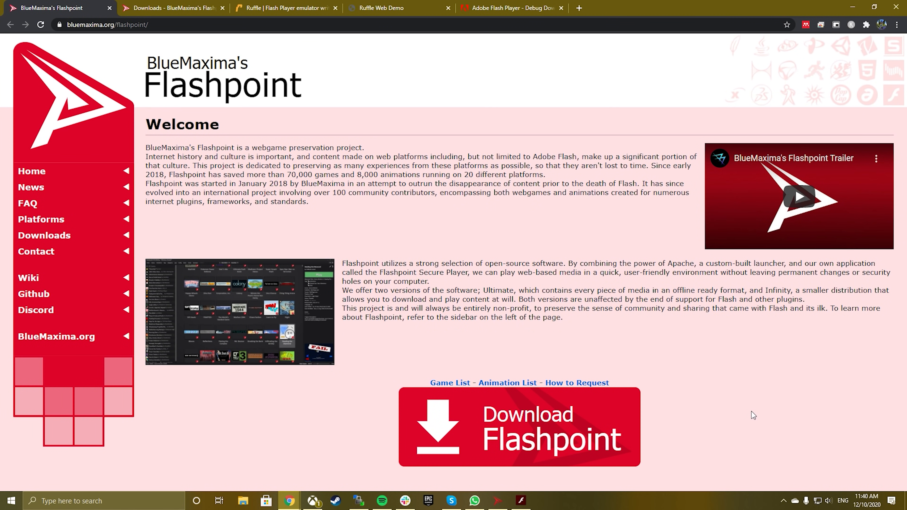
{"action": "mouse_move", "coordinate": [155, 36]}
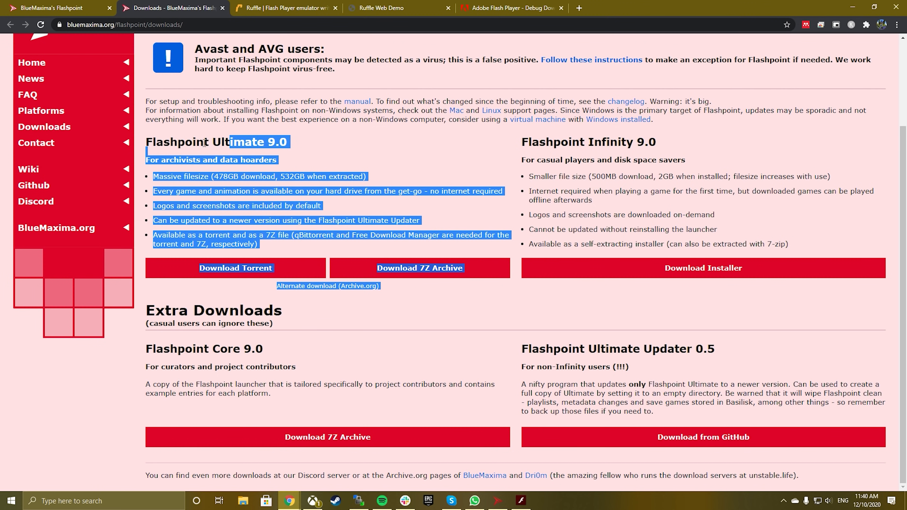
Bring the Flashpoint launcher to the front from the taskbar
{"action": "left_click", "coordinate": [492, 458]}
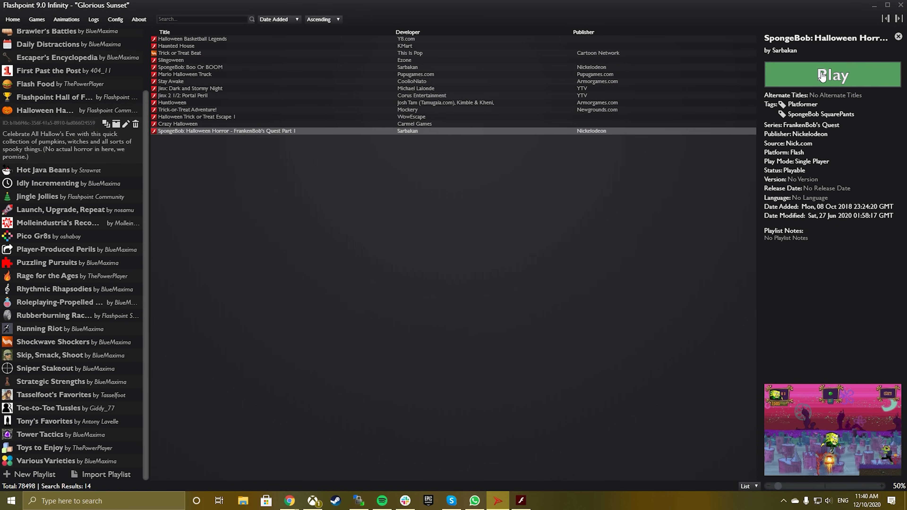
Launch SpongeBob: Halloween Horror - FrankenBob's Quest Part 1 and start it from its title screen
{"action": "left_click", "coordinate": [832, 74]}
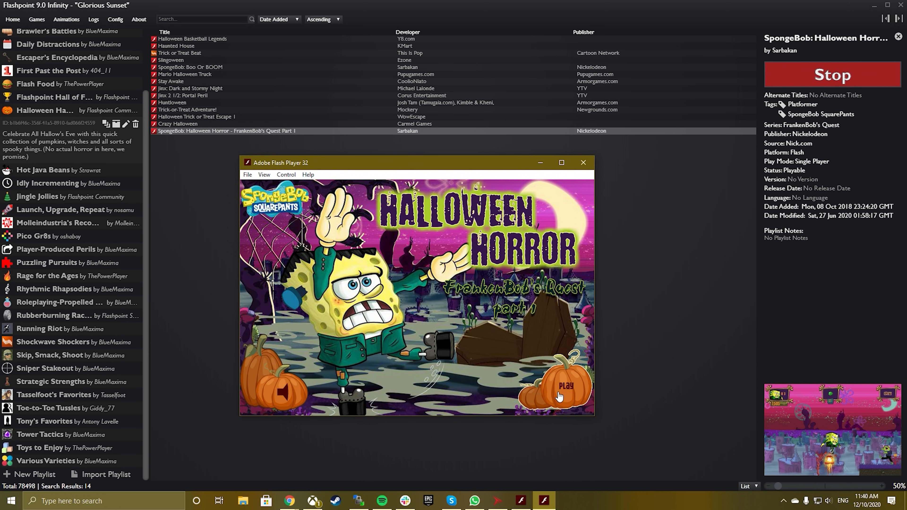
{"action": "left_click", "coordinate": [569, 386]}
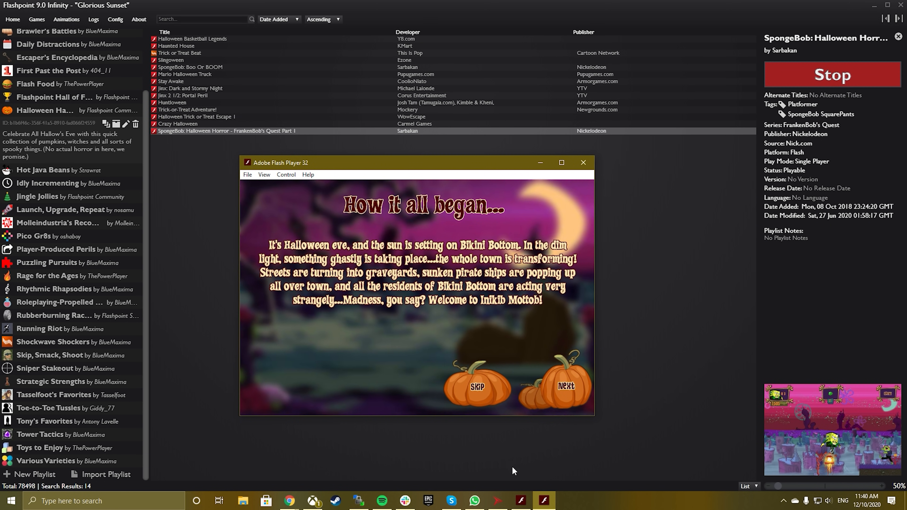
{"action": "left_click", "coordinate": [288, 500]}
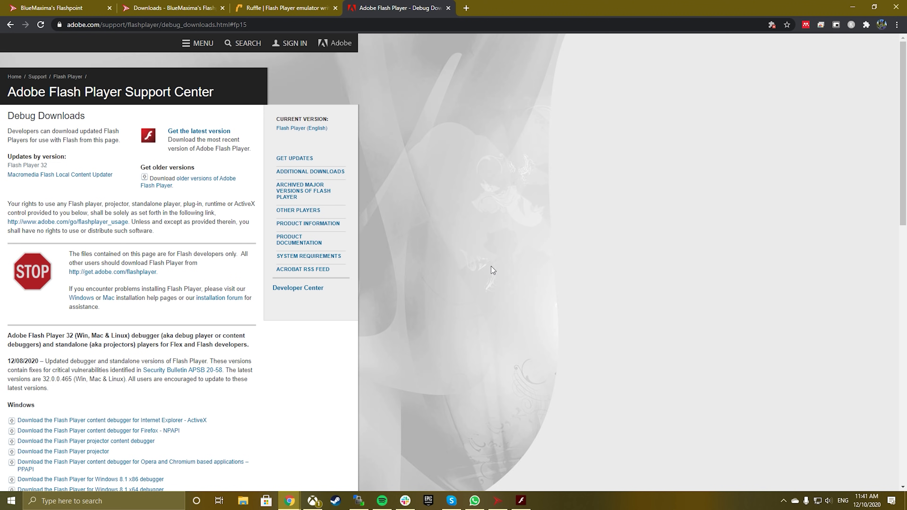
Download the Windows Flash Player projector content debugger from the Adobe support page
{"action": "scroll", "scroll_direction": "down", "scroll_amount": 3}
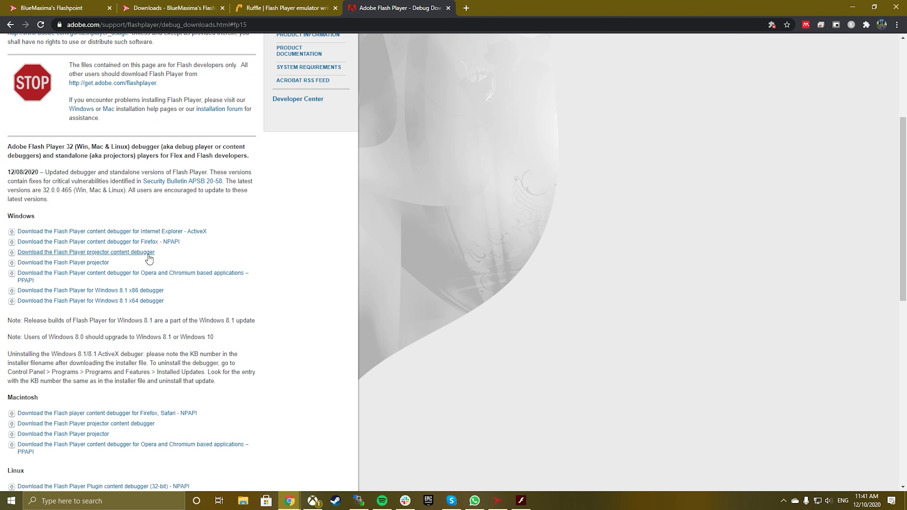
{"action": "double_click", "coordinate": [86, 253]}
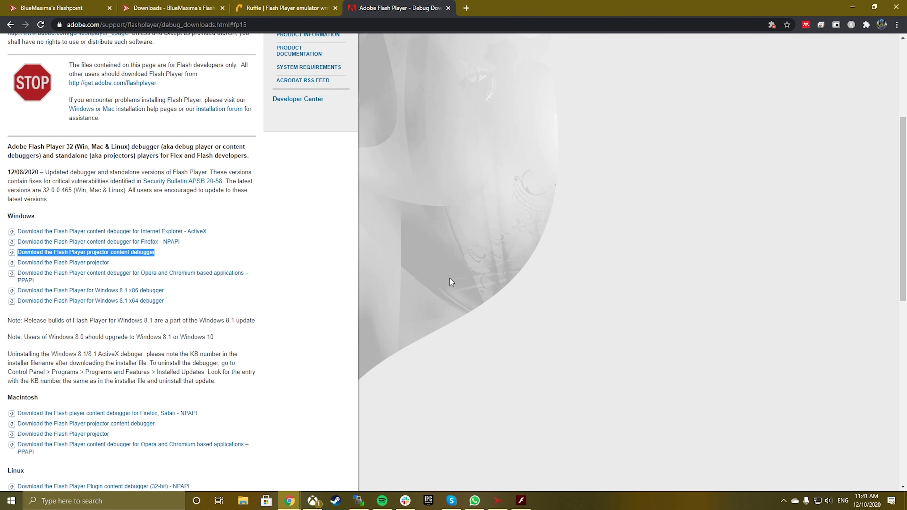
{"action": "mouse_move", "coordinate": [119, 258]}
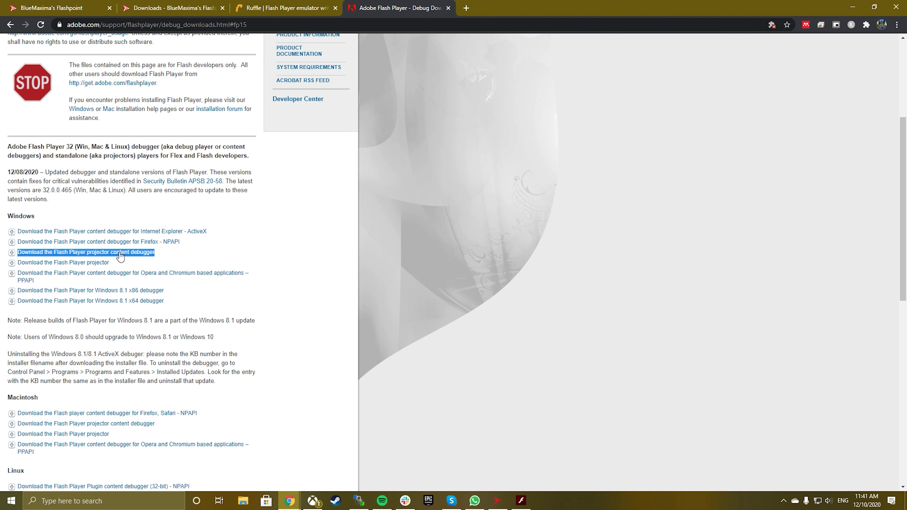
{"action": "left_click", "coordinate": [85, 253]}
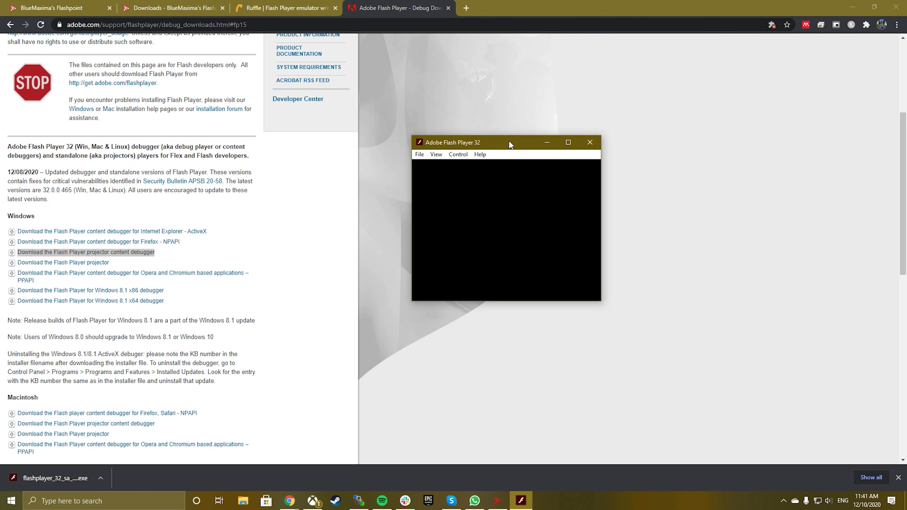
{"action": "mouse_move", "coordinate": [419, 154]}
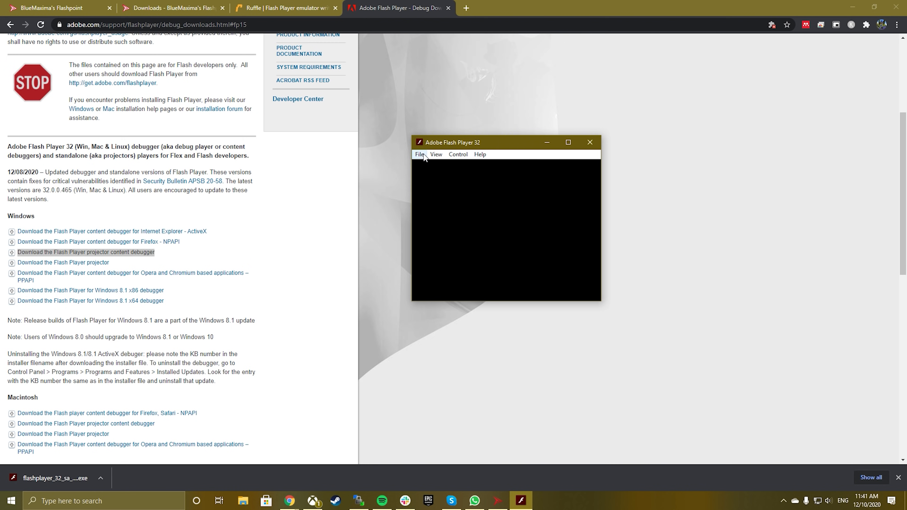
Load and play the local peanutbutterjelly.swf from Downloads in Flash Player 32
{"action": "left_click", "coordinate": [419, 154]}
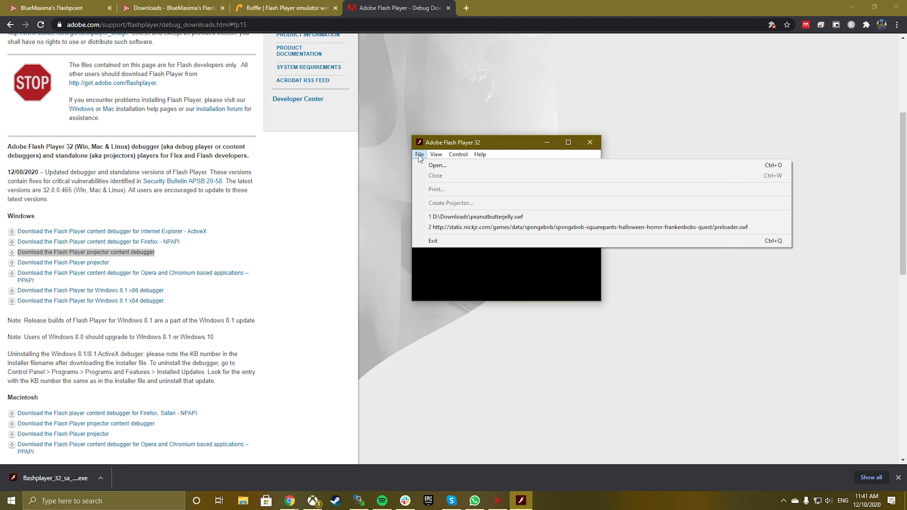
{"action": "left_click", "coordinate": [436, 165]}
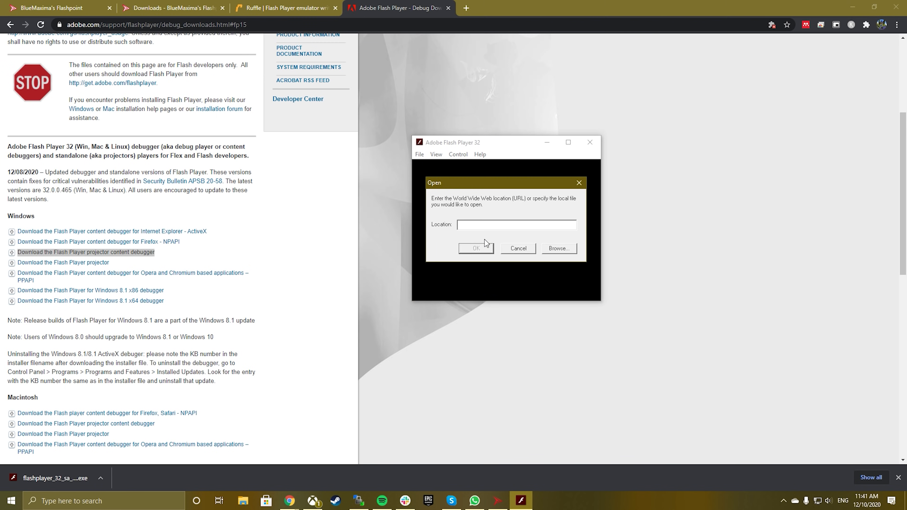
{"action": "left_click", "coordinate": [557, 248]}
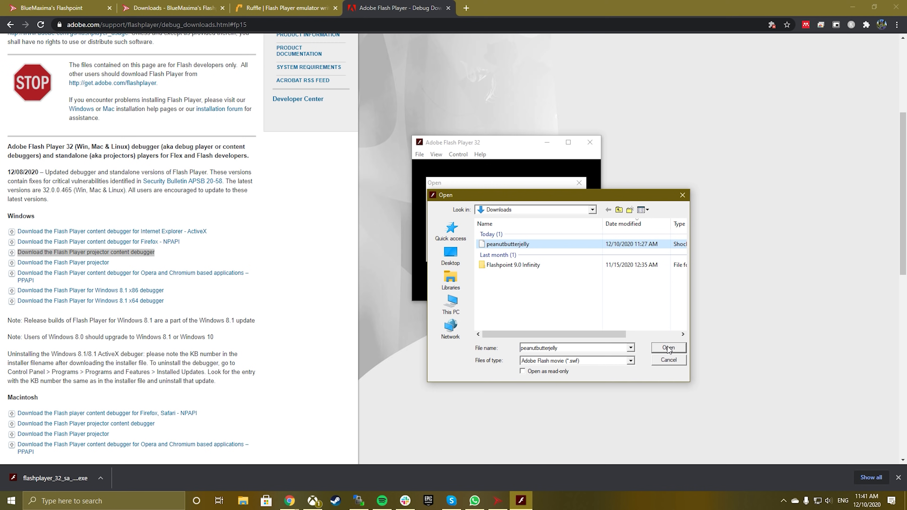
{"action": "left_click", "coordinate": [668, 347]}
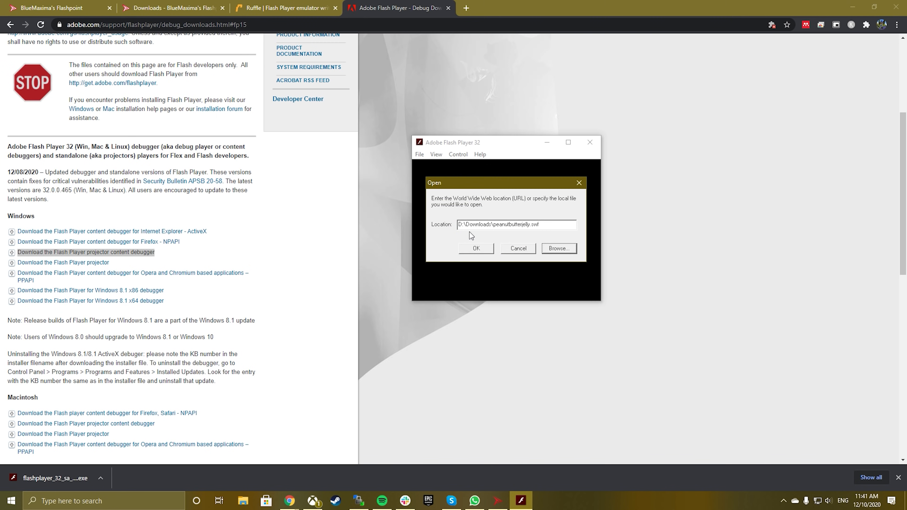
{"action": "left_click", "coordinate": [476, 248]}
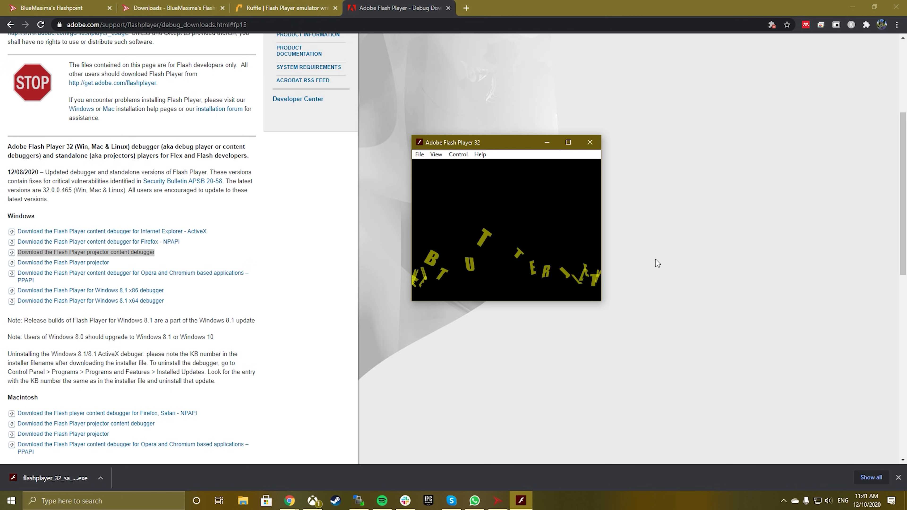